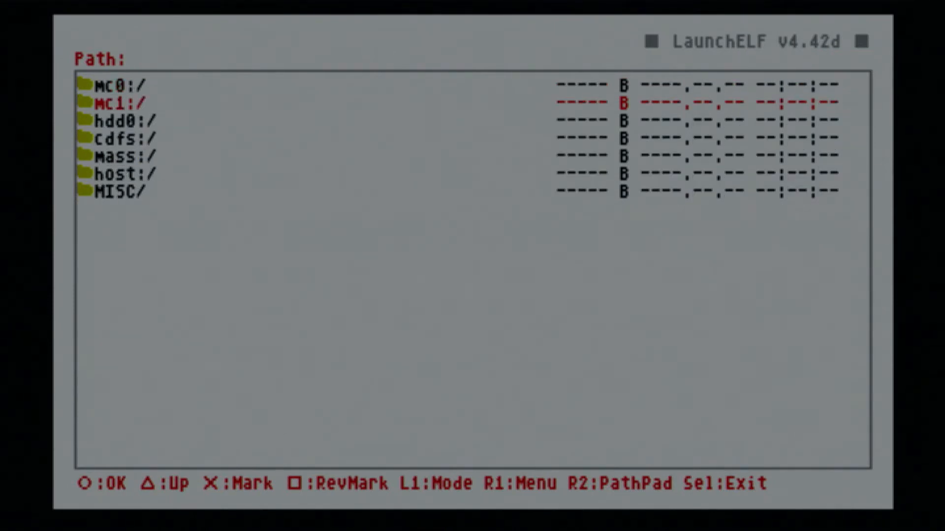
Browse into mc1:/ so its game save folders are listed.
left_click(124, 102)
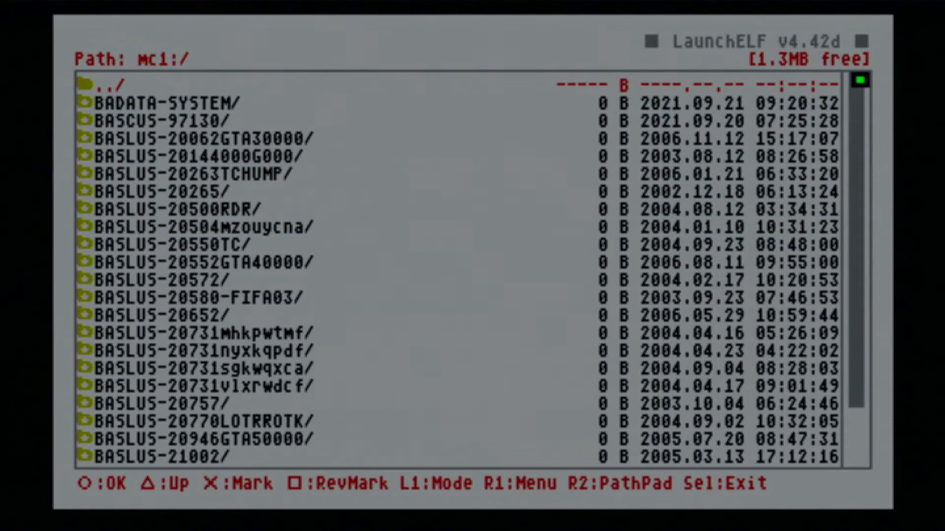
Go up a level and browse into mass:/ to list the USB drive's root folders.
key("triangle")
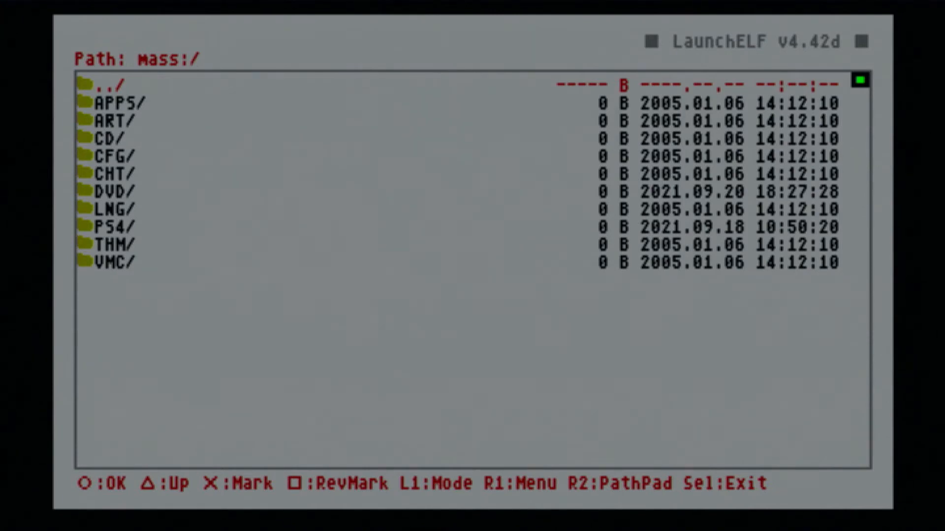
key("down")
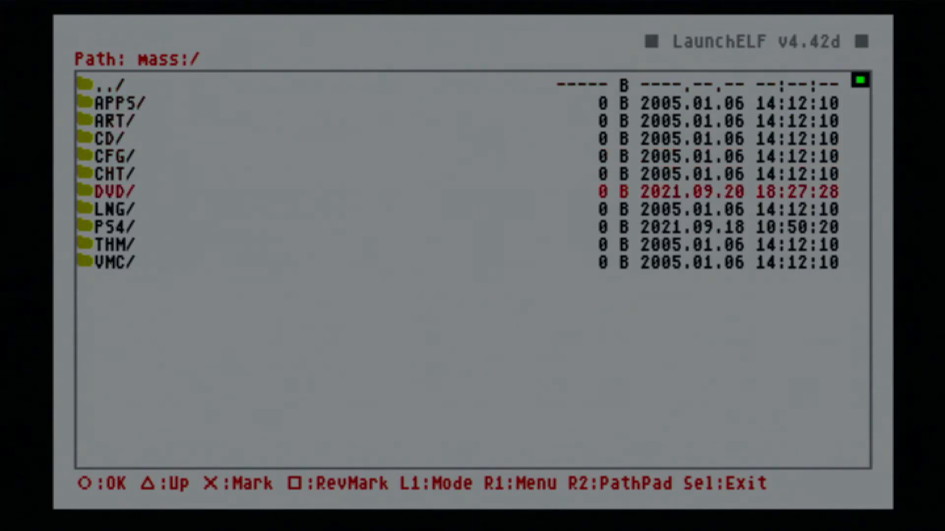
key("Down")
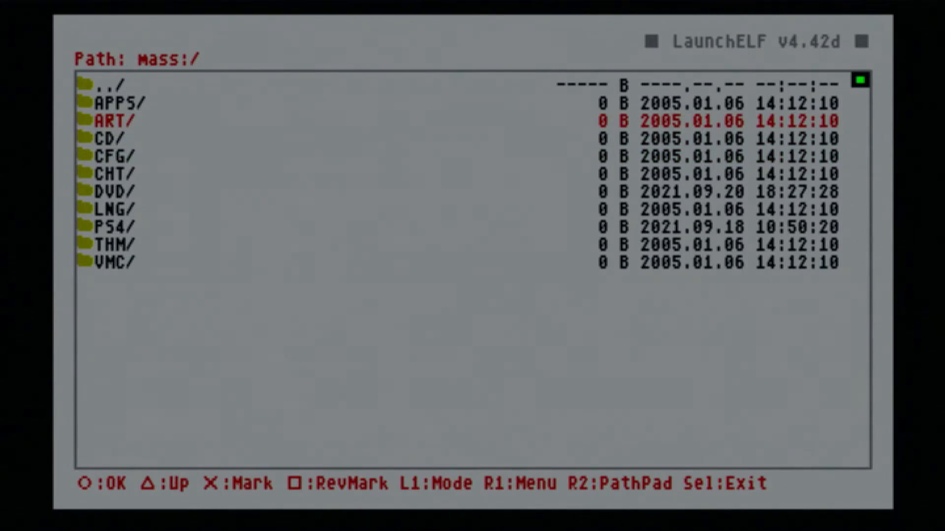
Paste the copied save folders into the USB drive root via the R1 file menu.
key("R1")
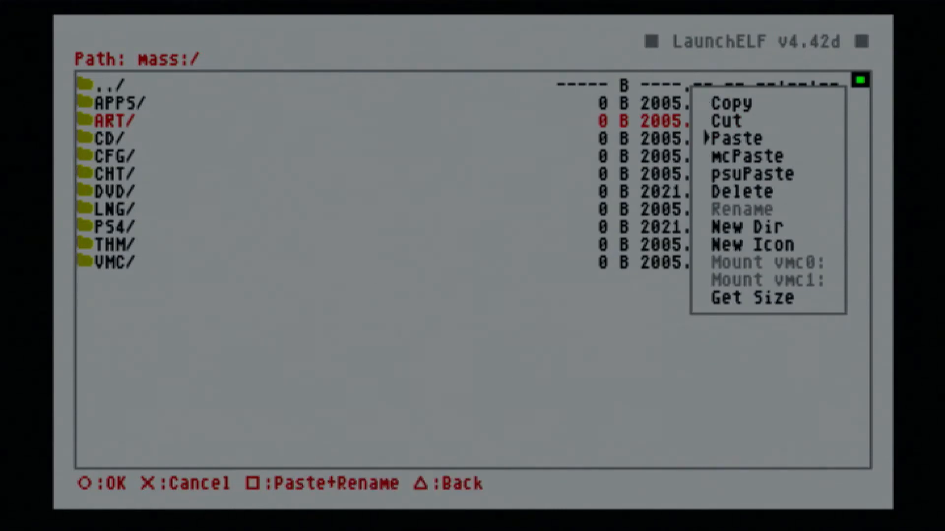
left_click(735, 138)
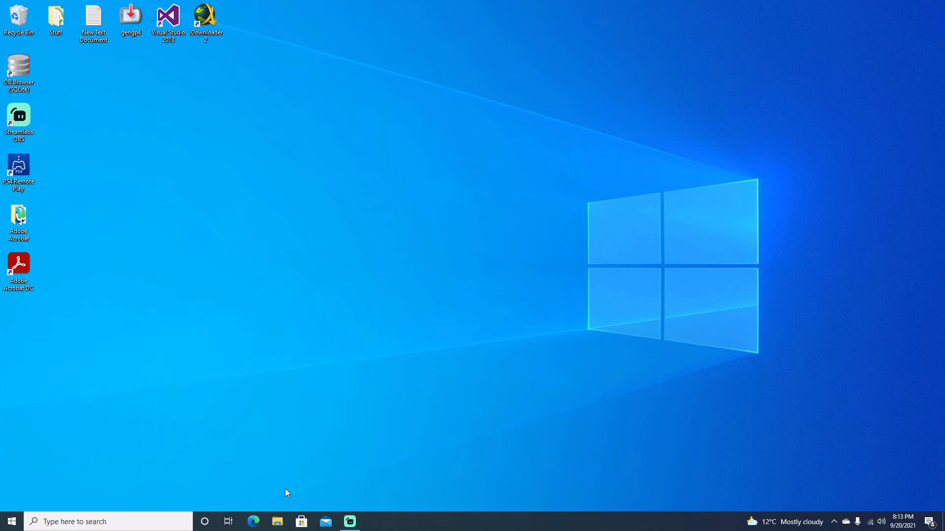
View USB Drive (E:) in File Explorer, scrolling past the pasted BASLUS/BASCUS folders.
left_click(276, 522)
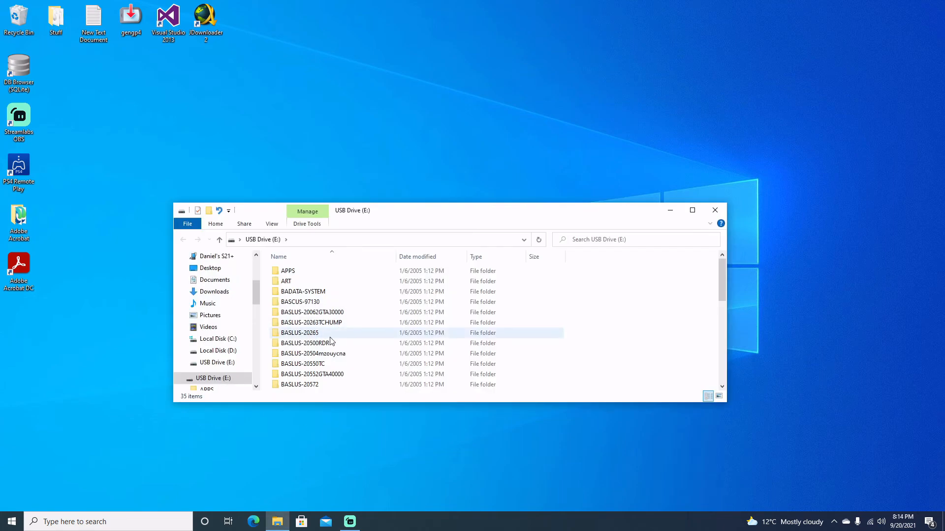
mouse_move(299, 301)
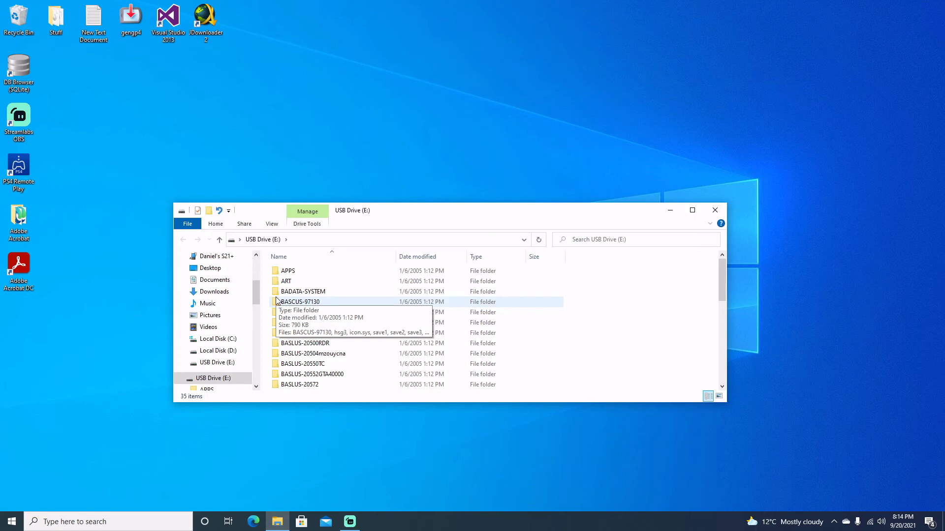
scroll("down", 3)
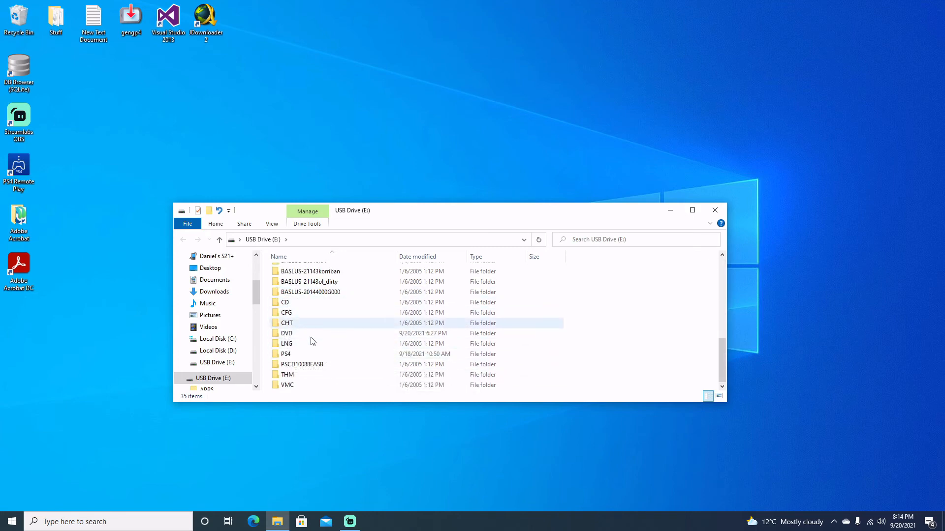
mouse_move(304, 333)
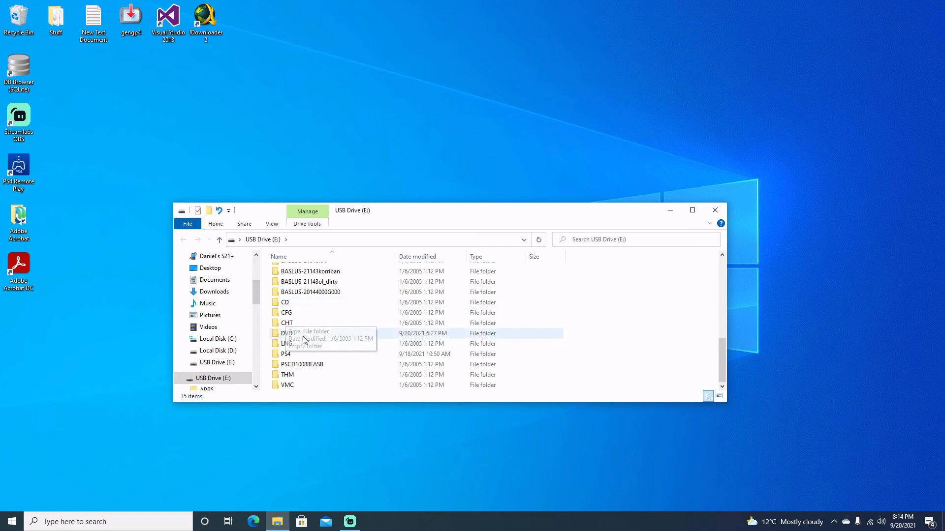
mouse_move(304, 335)
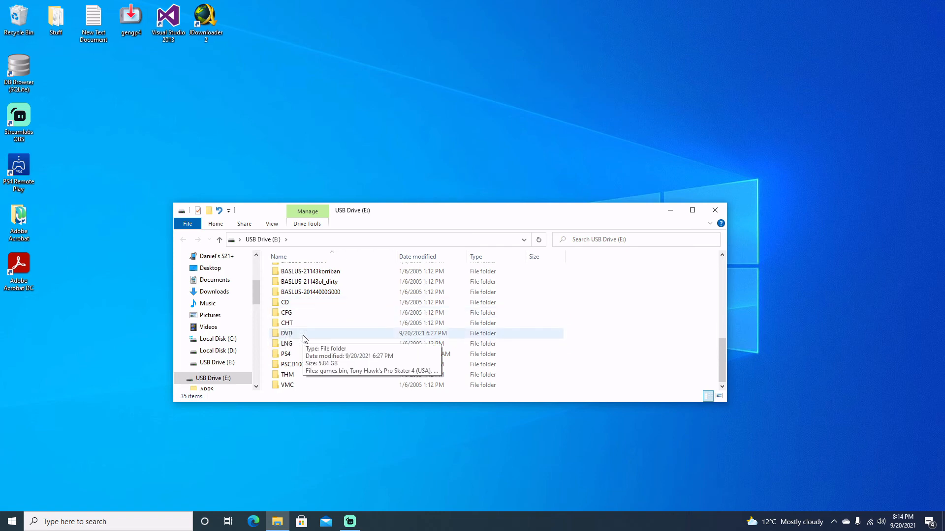
mouse_move(268, 350)
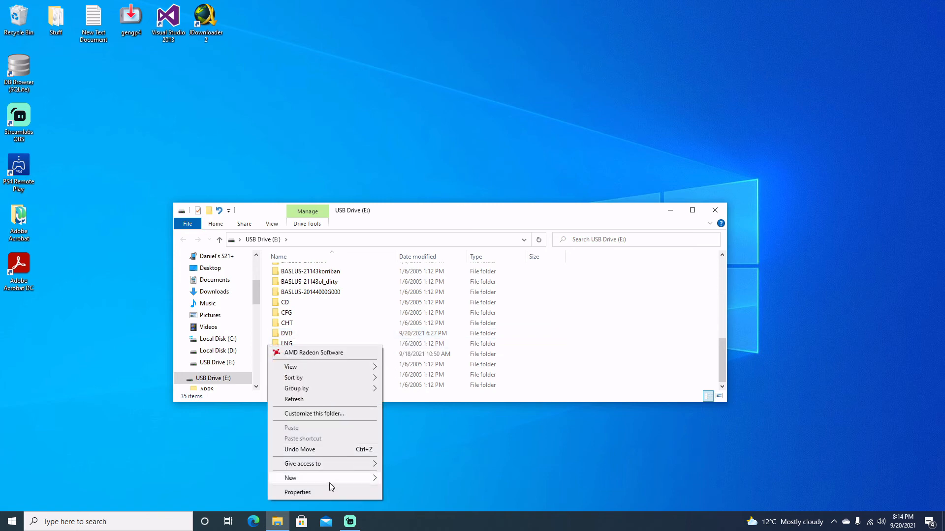
Create a folder named PS2 SAVES at the drive root and select the PSCD10088EASB folder.
left_click(414, 411)
type("PS2")
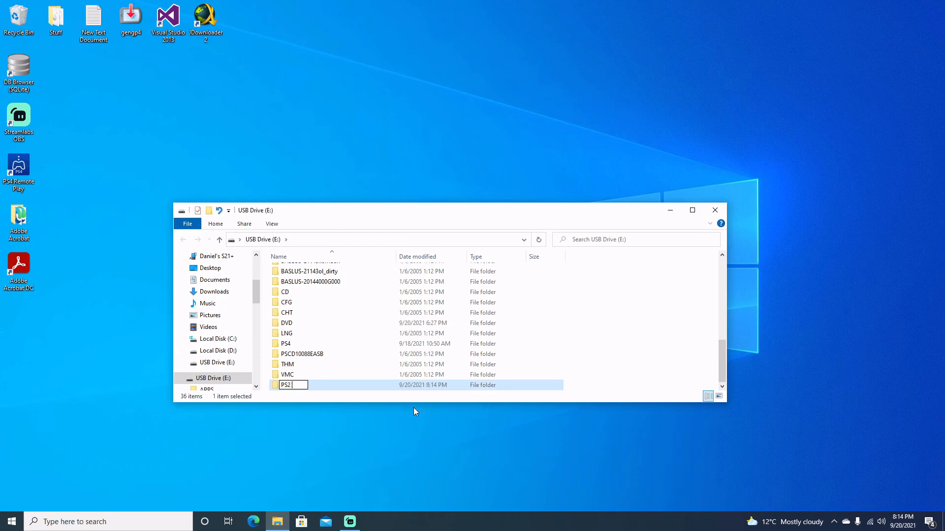
type("SAVES")
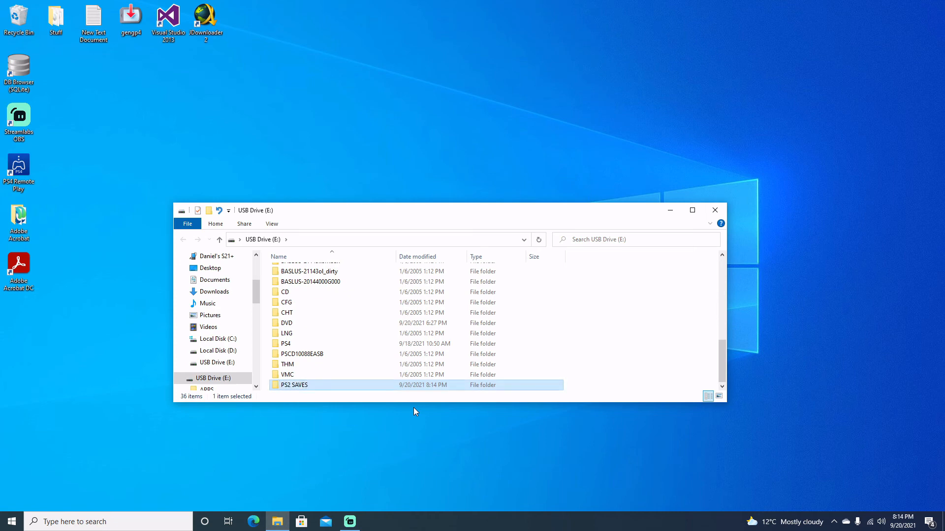
mouse_move(341, 401)
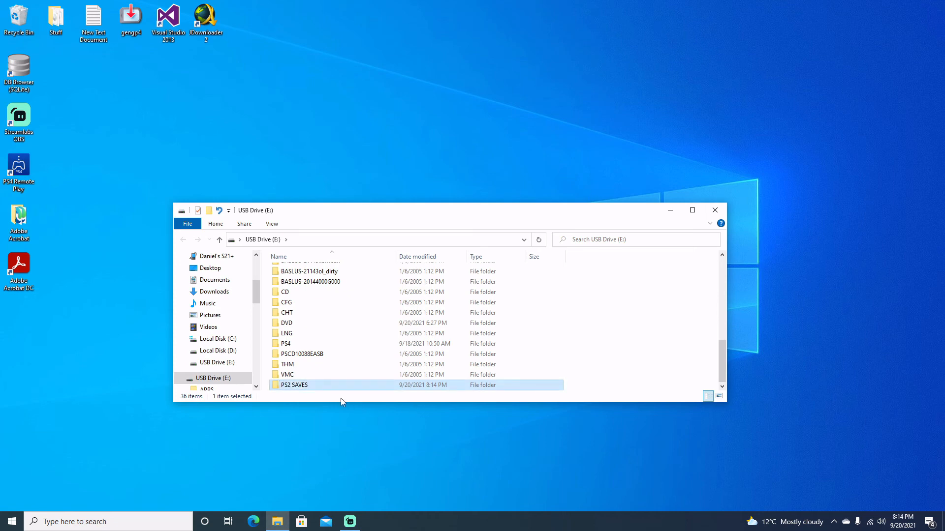
left_click(301, 353)
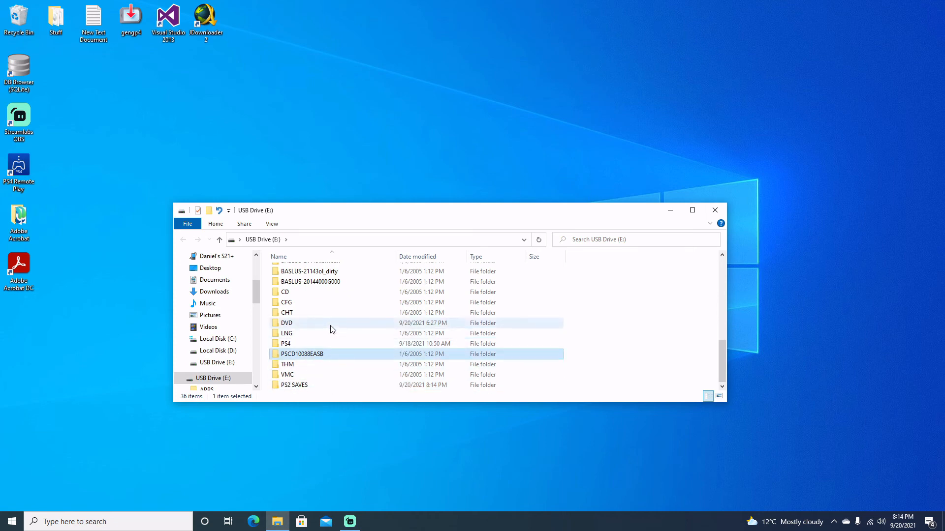
Select all BASLUS/BASCUS/PSCD save folders and drag them into PS2 SAVES.
scroll("up", 3)
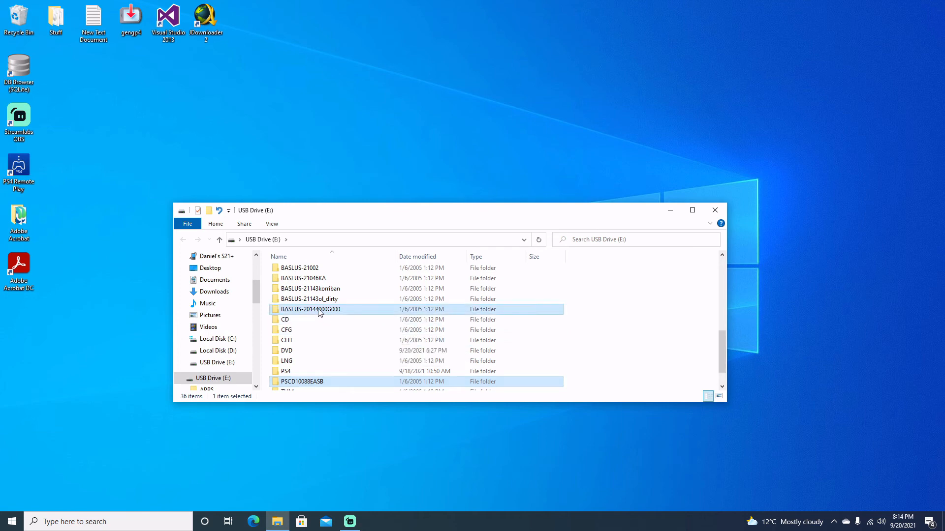
left_click(302, 278)
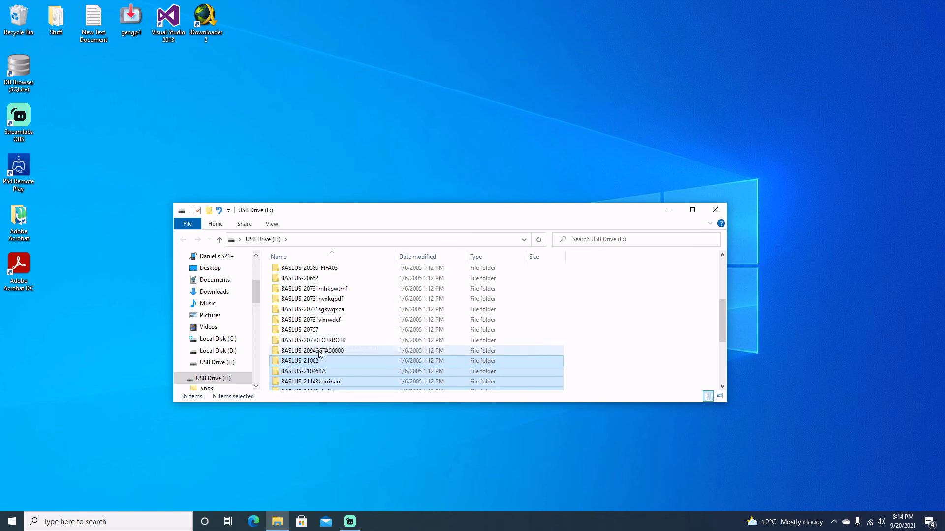
left_click(310, 319)
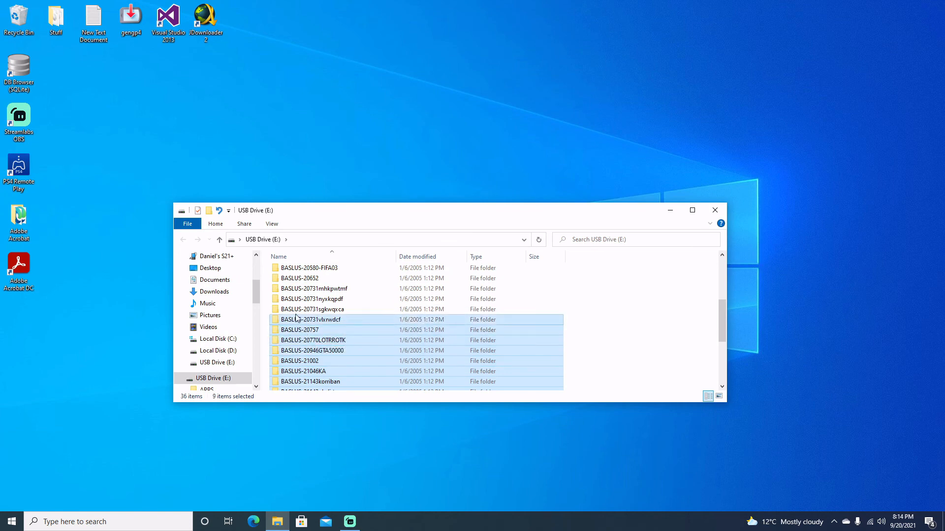
left_click(299, 278)
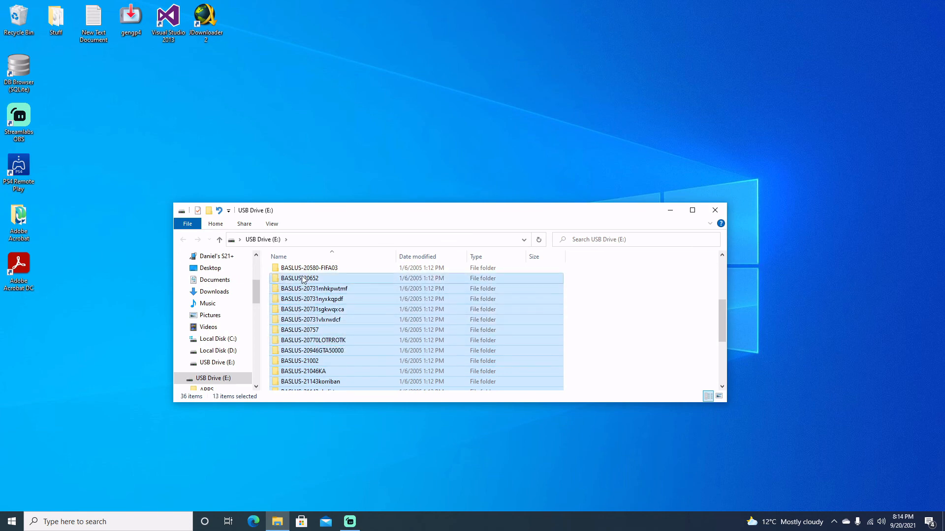
scroll("up", 3)
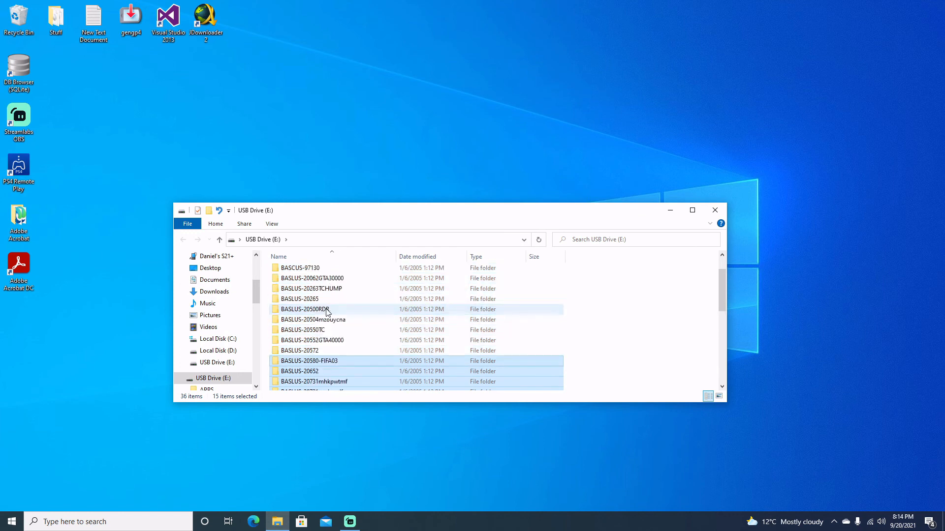
left_click(717, 396)
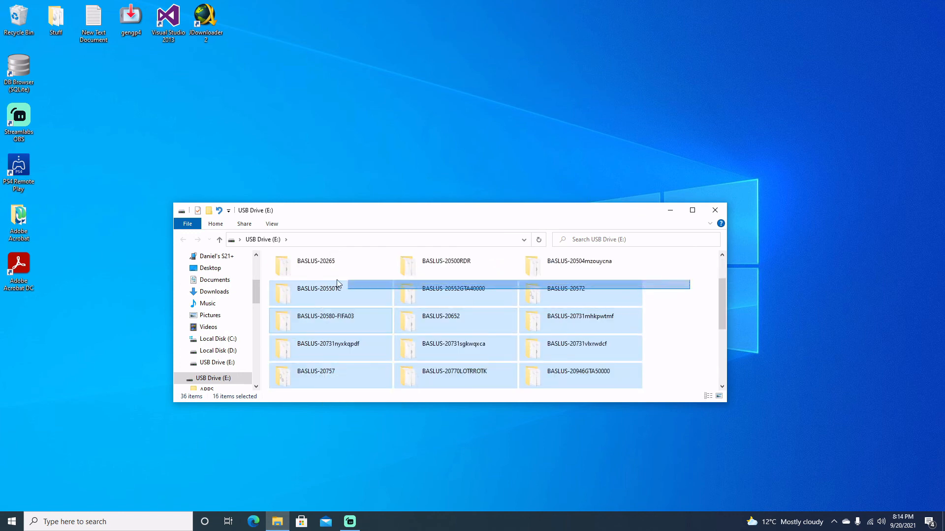
scroll("up", 3)
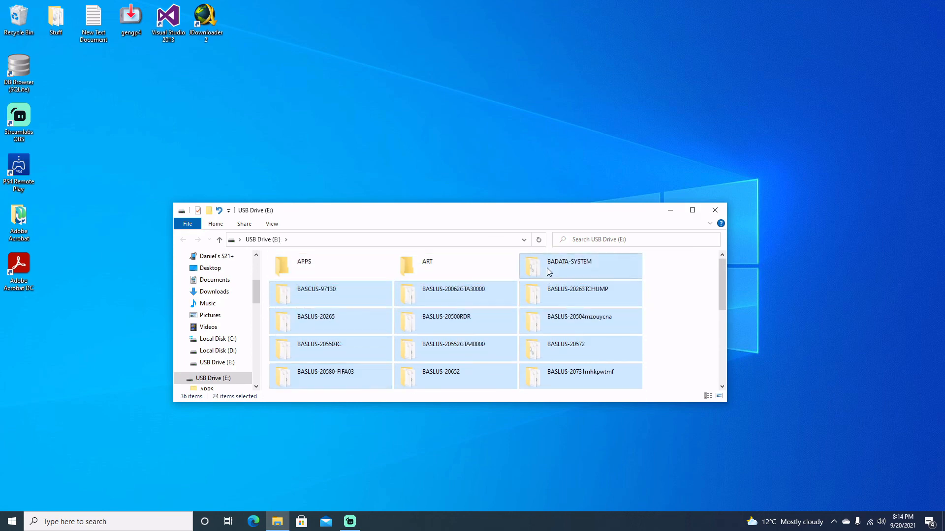
scroll("down", 3)
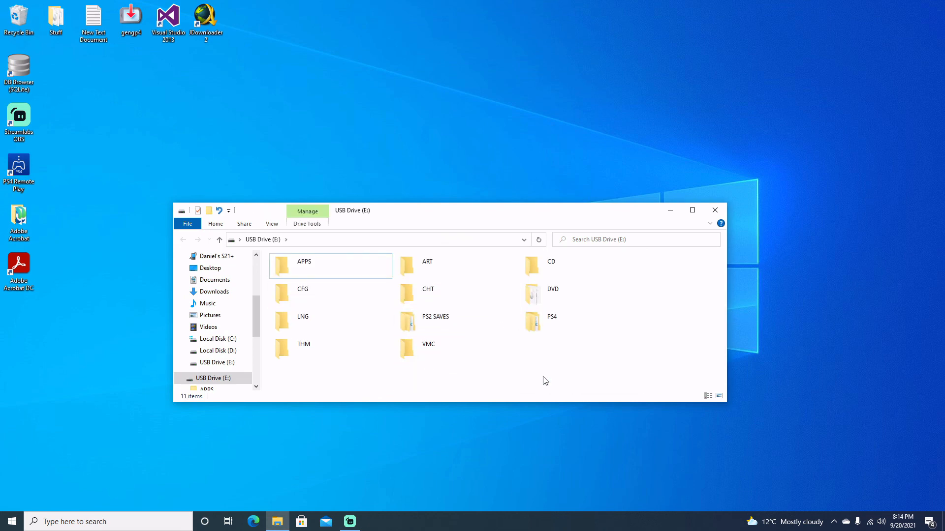
Browse into PS2 SAVES and scroll through its 25 moved save folders.
double_click(434, 315)
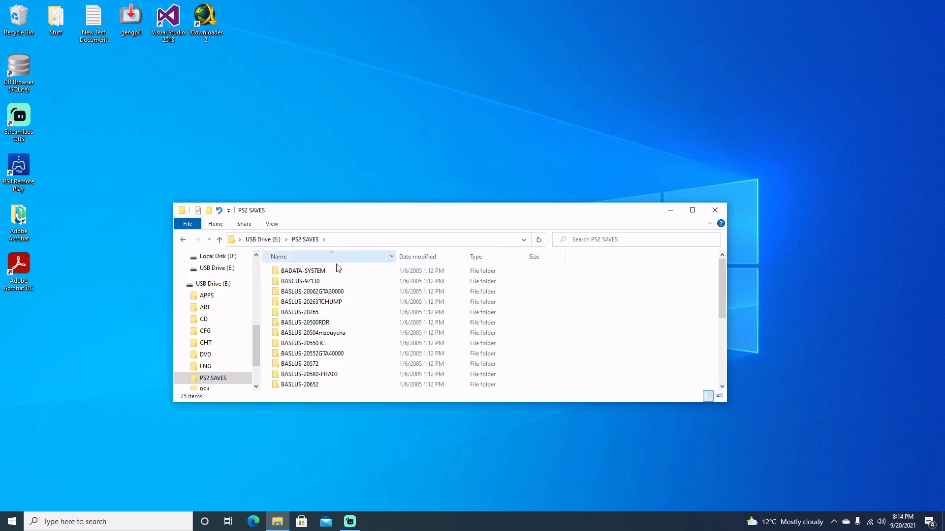
scroll("down", 3)
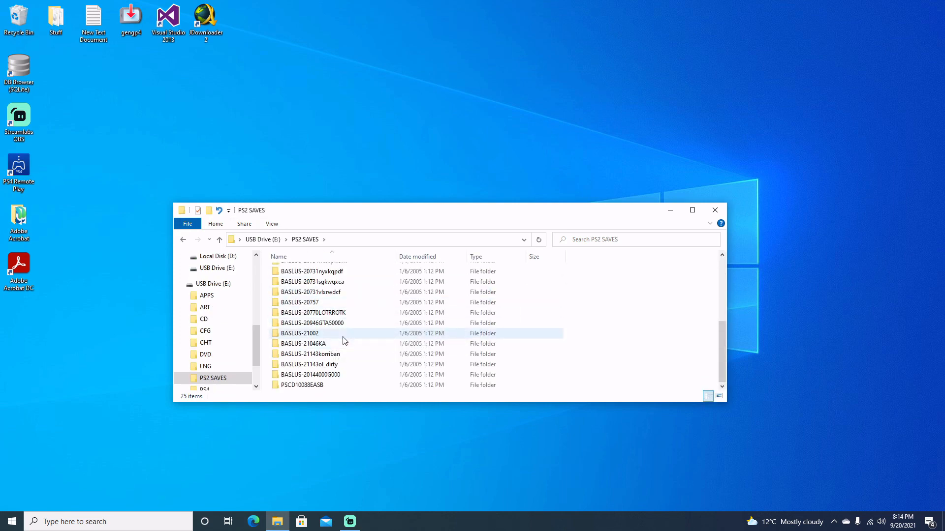
mouse_move(344, 340)
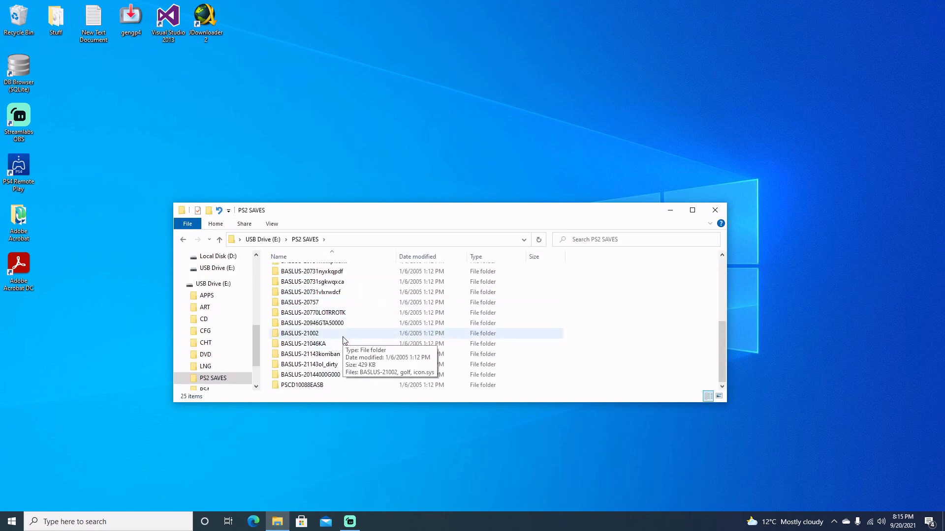